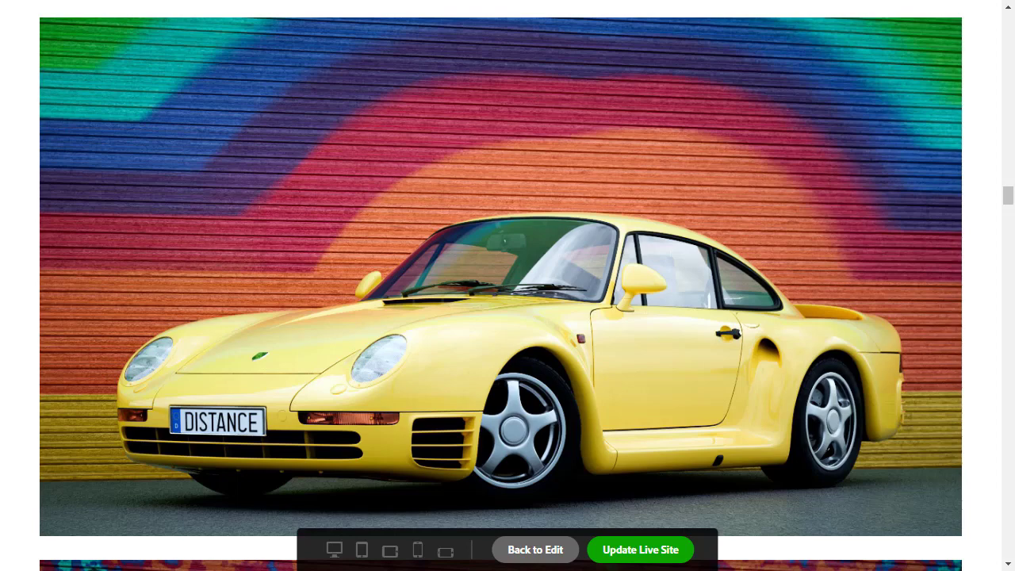
mouse_move(31, 325)
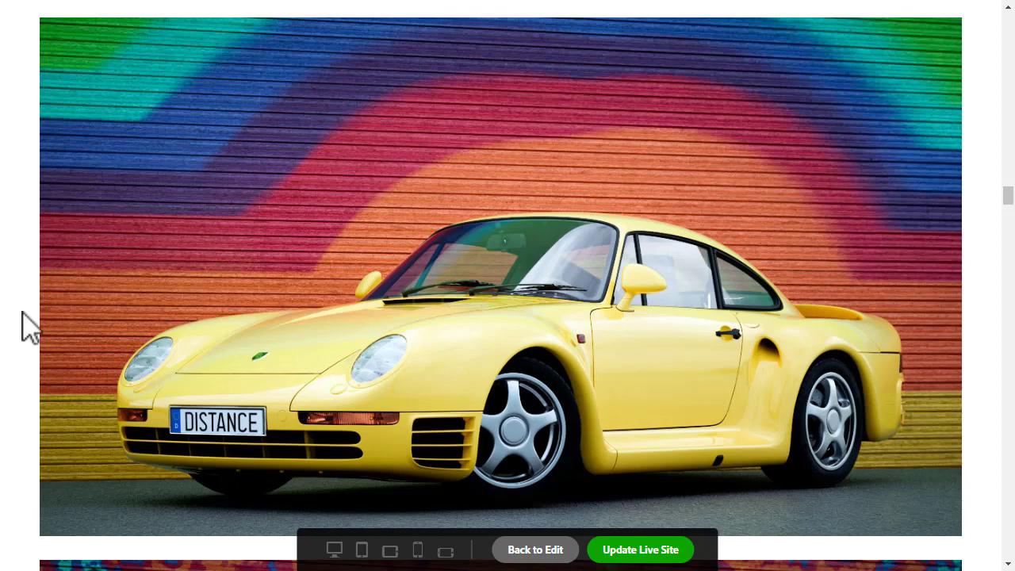
mouse_move(32, 305)
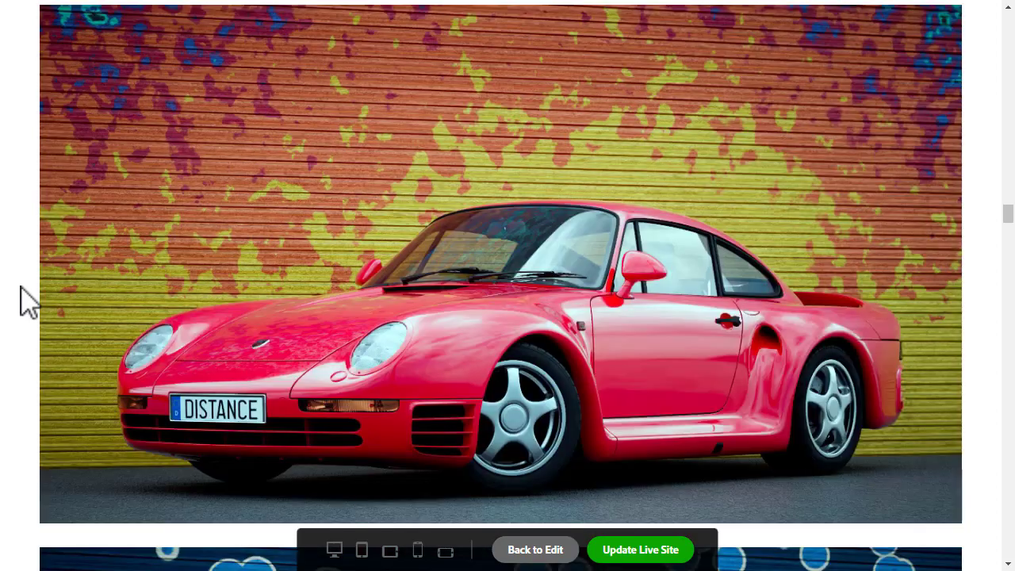
mouse_move(704, 119)
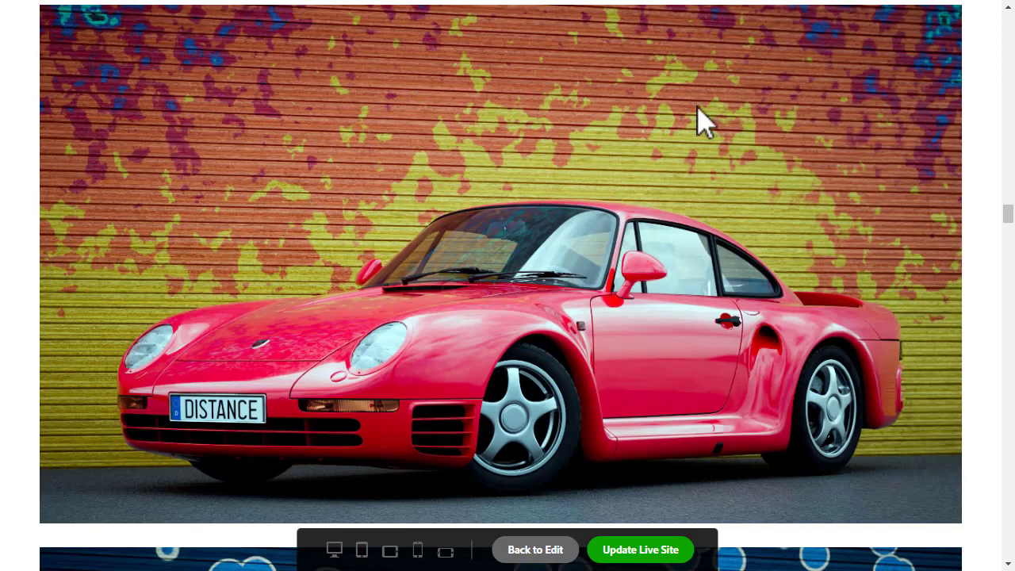
mouse_move(490, 194)
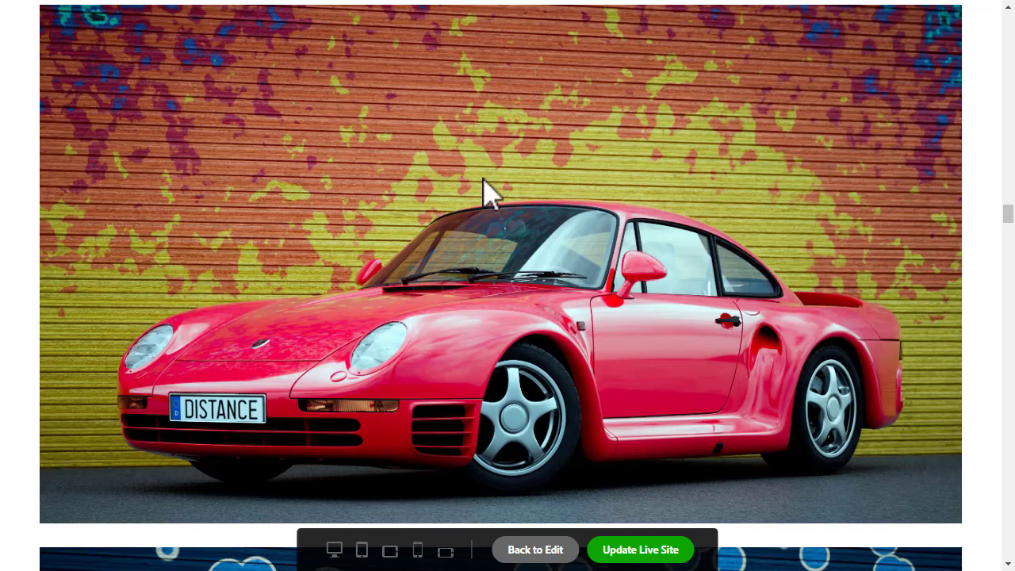
mouse_move(24, 297)
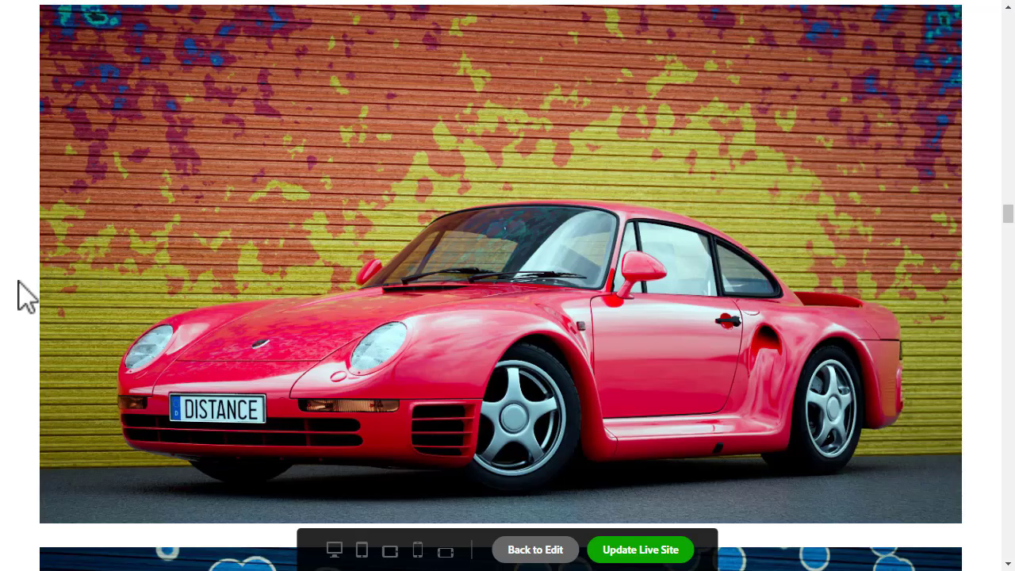
Step: Add an aiRampRgb node (aiRampRgb3) and connect its Out Color into the wall1 material
scroll(down, 3)
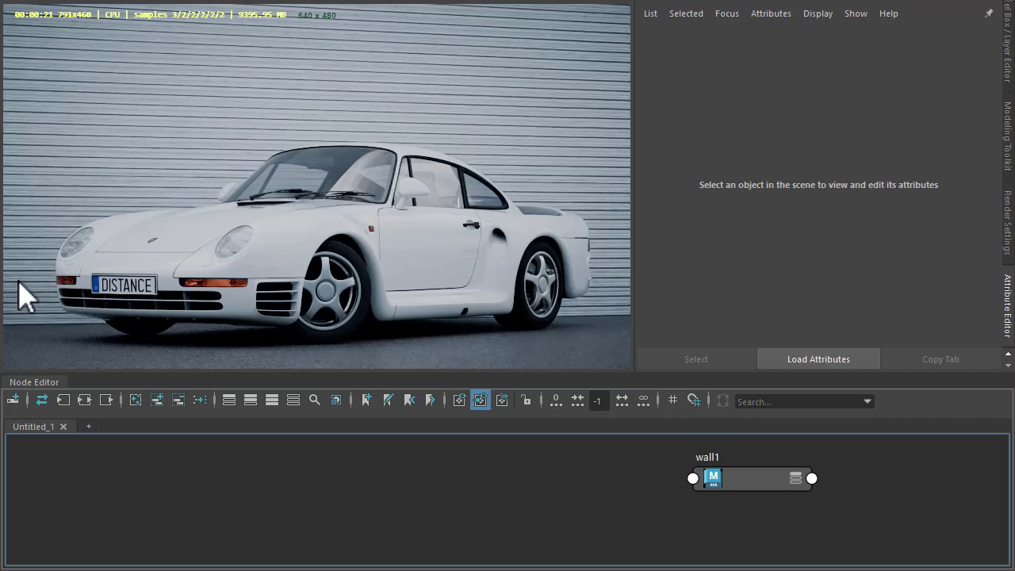
mouse_move(452, 139)
text(ramp)
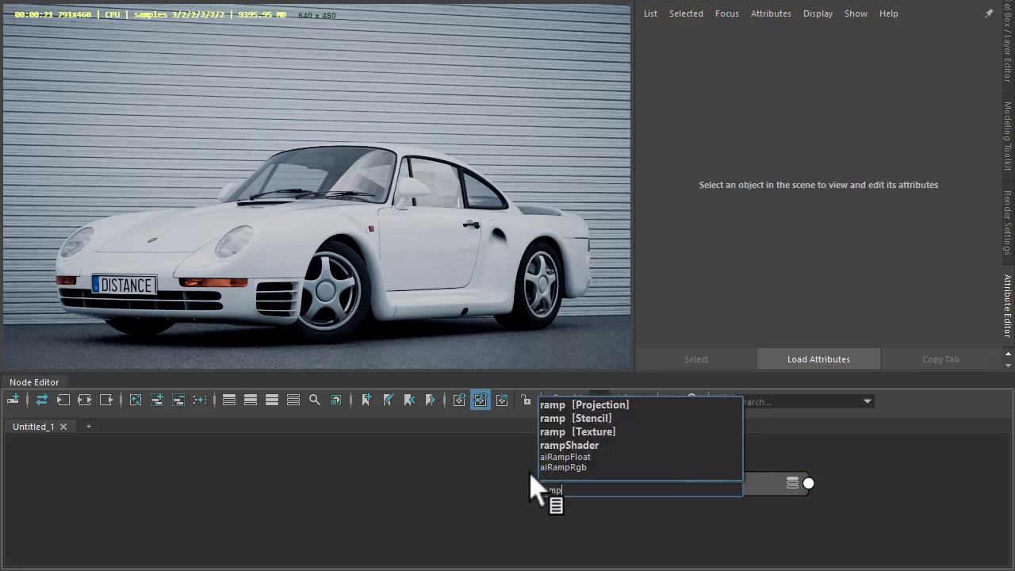
click(562, 467)
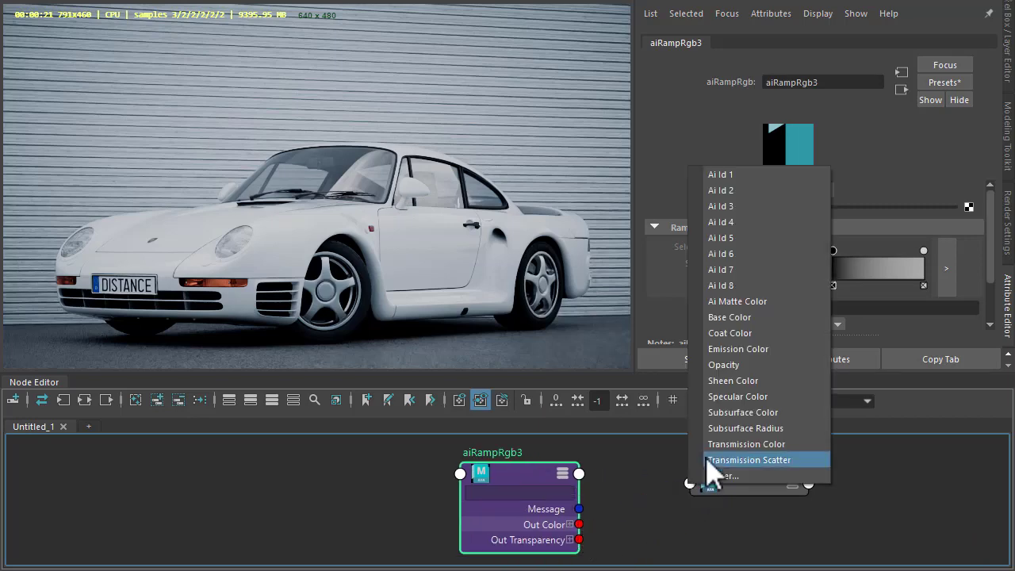
click(748, 460)
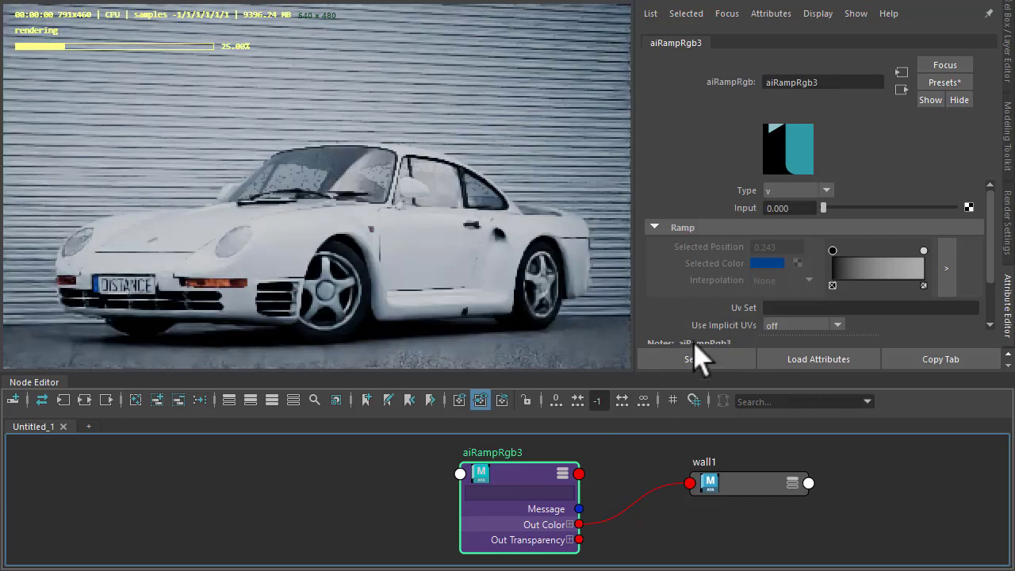
Step: Set the ramp type to custom and replace its colours with the ramp_rainbow preset
click(797, 189)
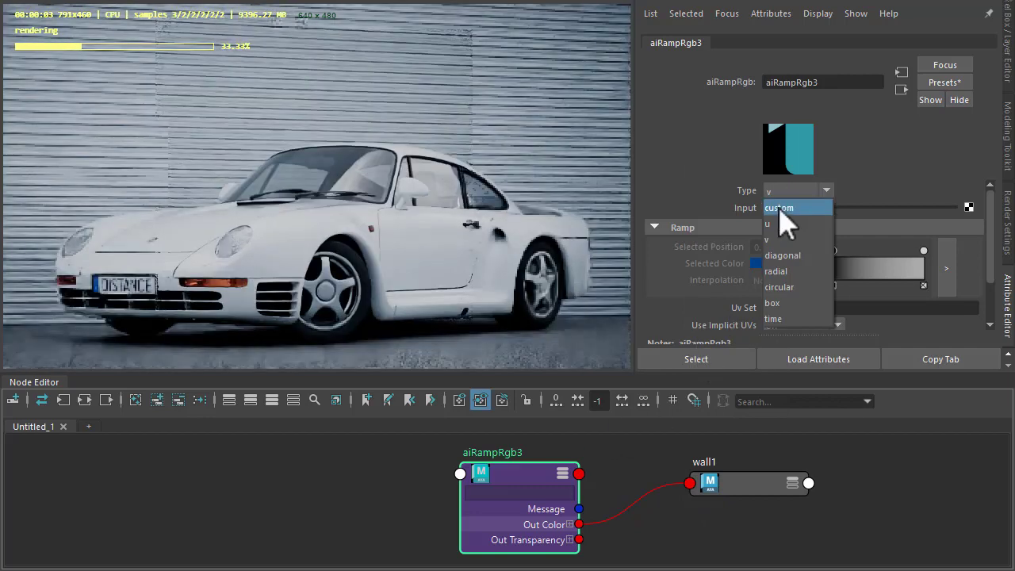
click(779, 207)
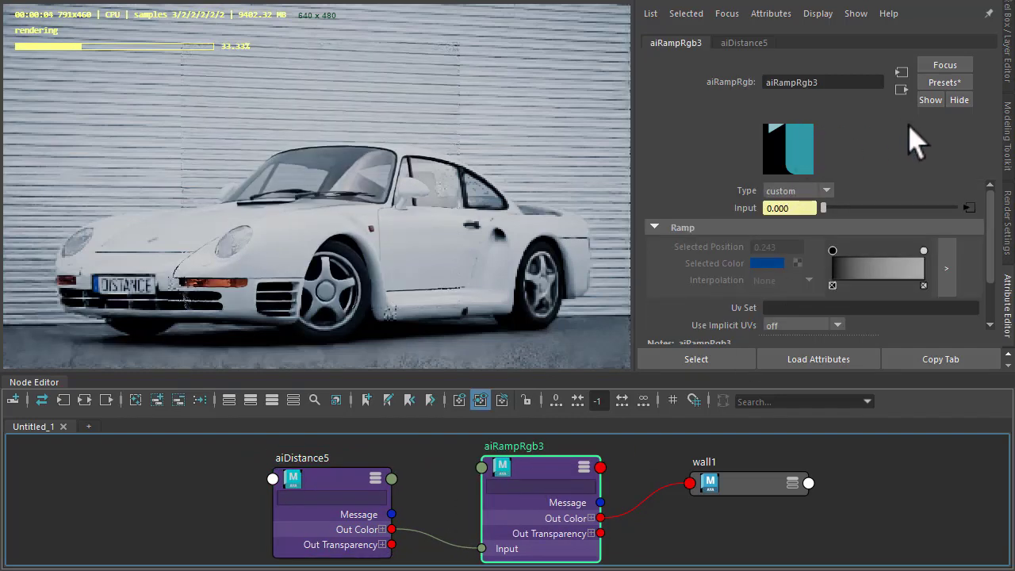
click(943, 81)
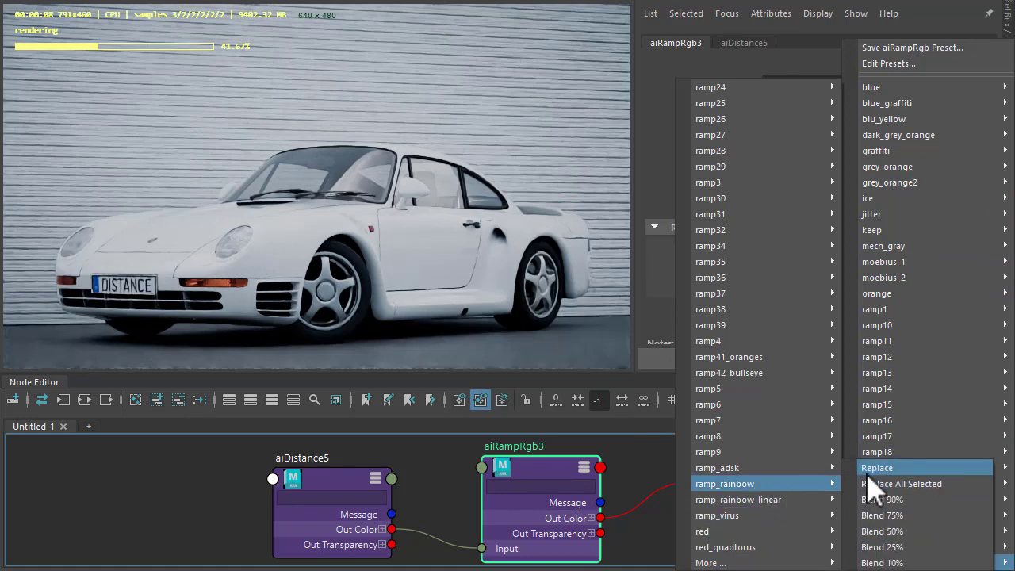
click(877, 467)
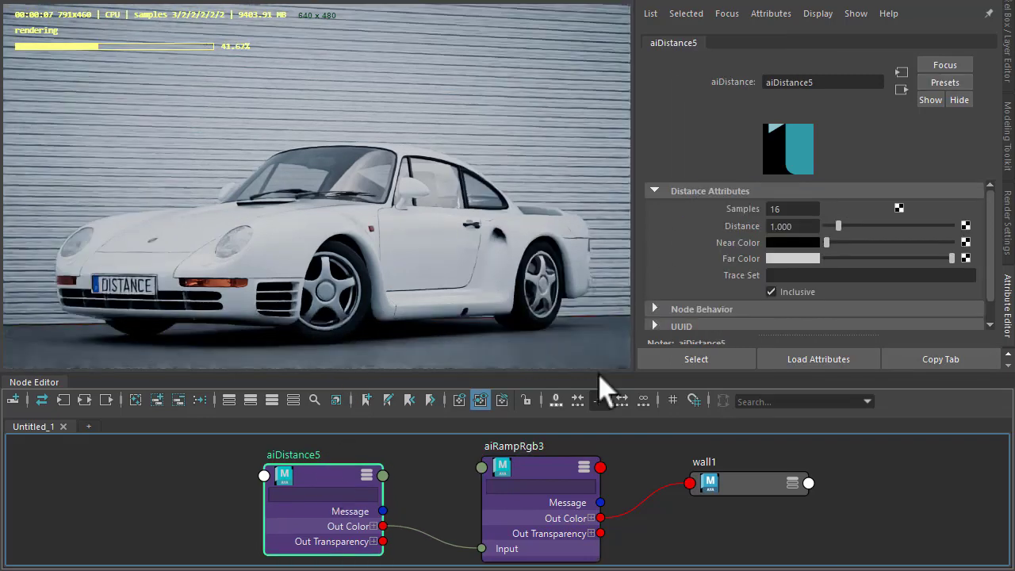
Step: Enter 100, then 150, in the aiDistance5 Distance field
triple_click(793, 226)
text(100)
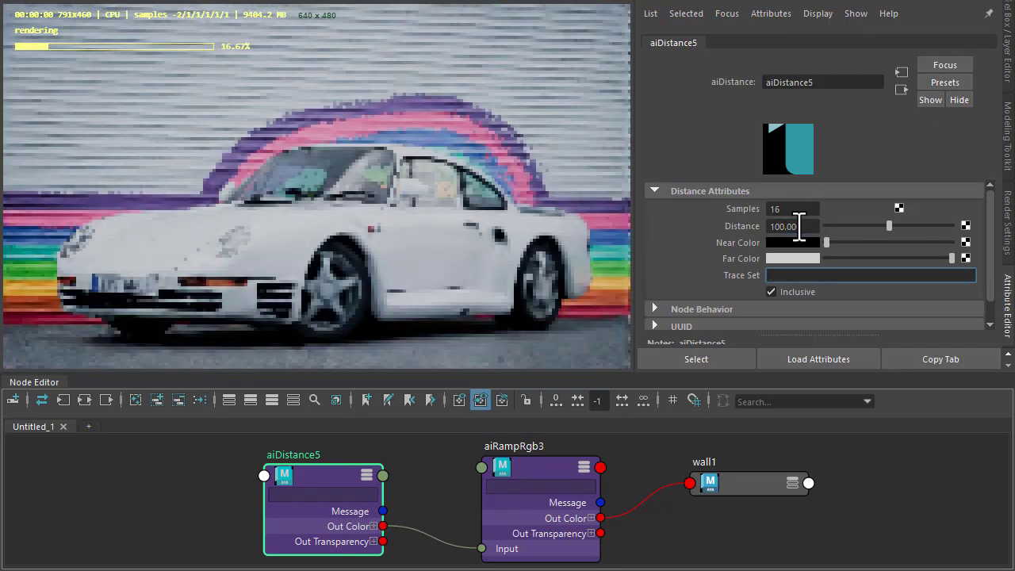
triple_click(791, 226)
text(150.000)
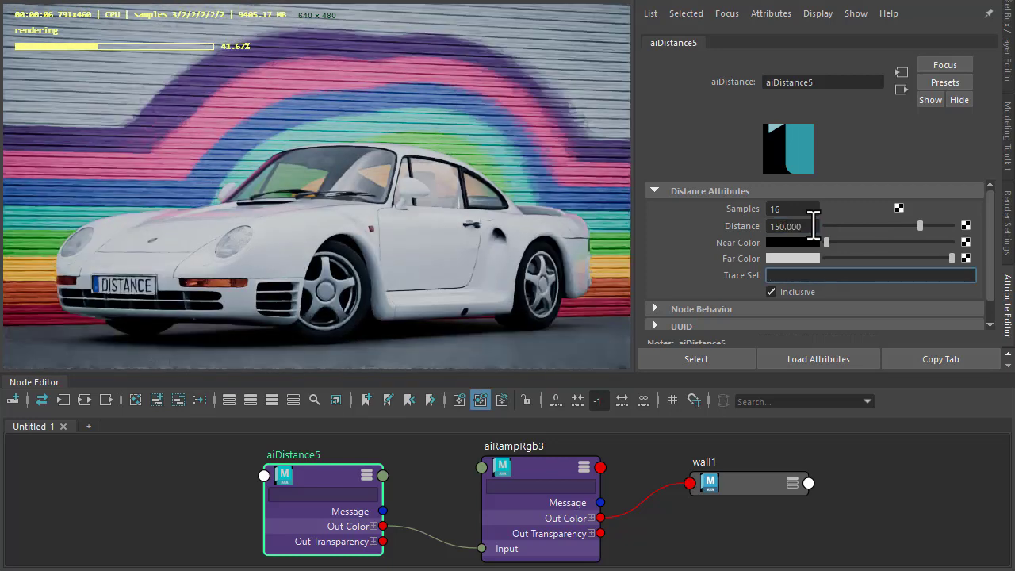
mouse_move(468, 234)
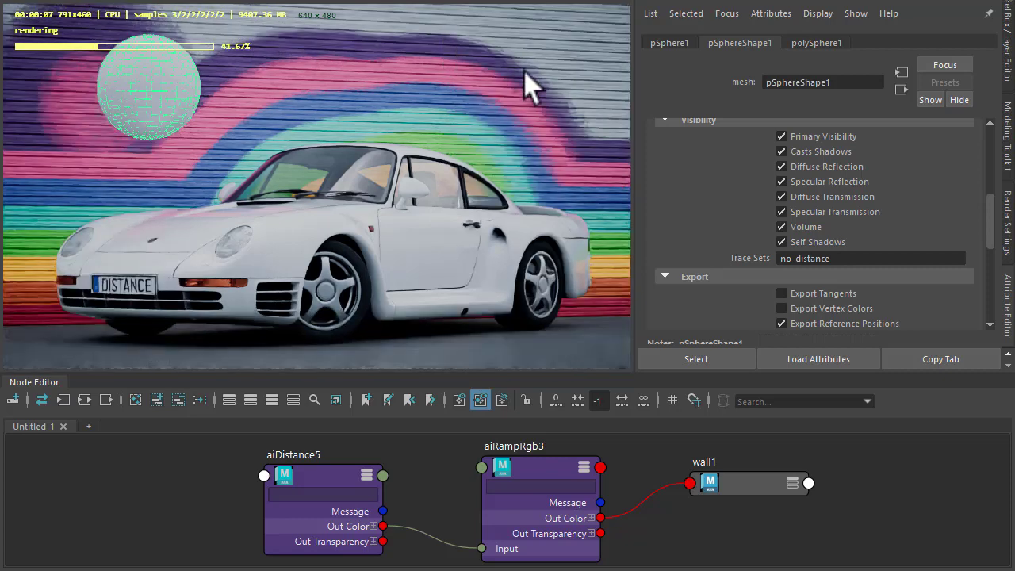
Step: Reselect aiDistance5 and re-enter its Distance value so the Arnold IPR refreshes
click(293, 474)
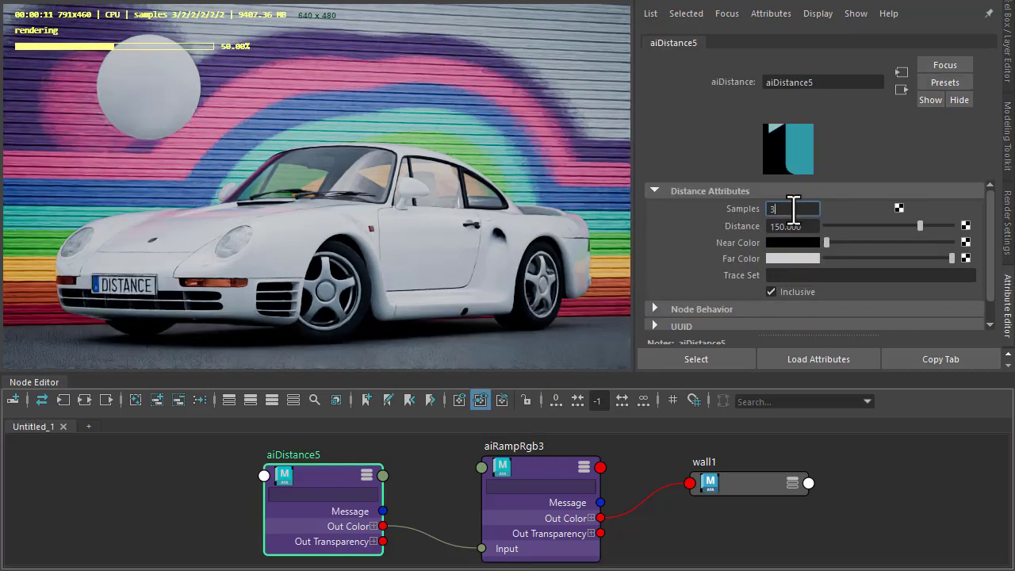
text(32)
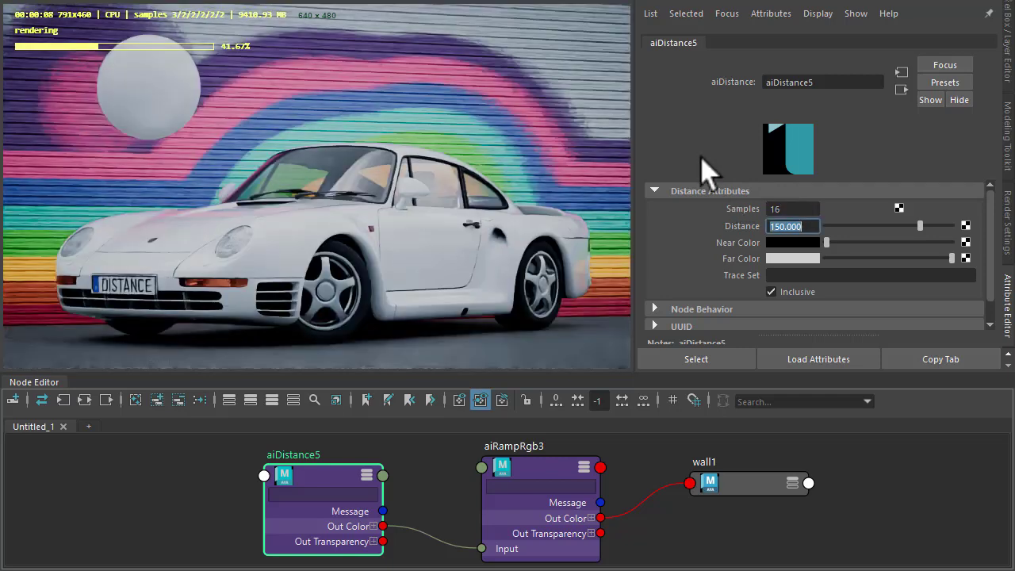
mouse_move(317, 95)
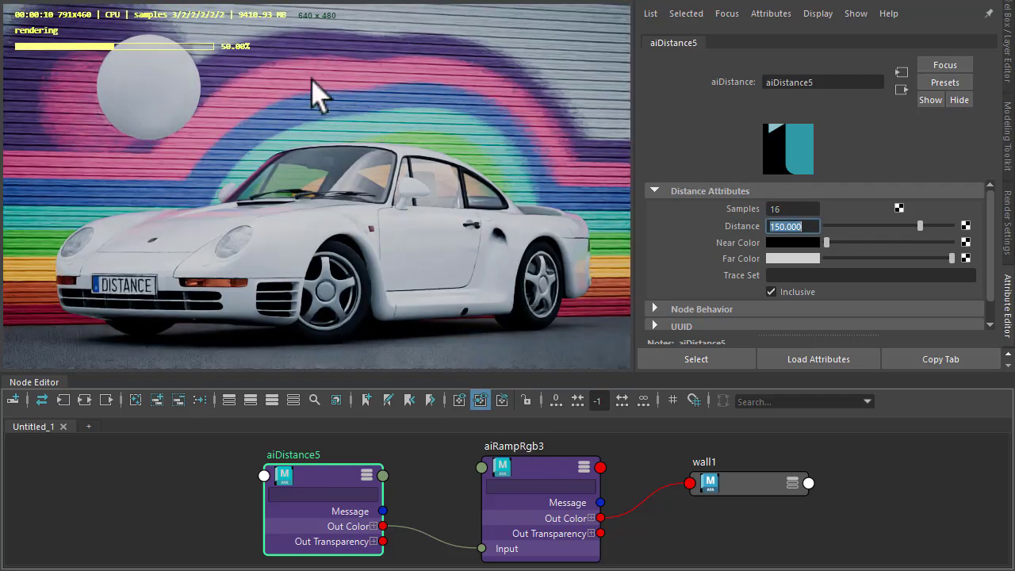
mouse_move(57, 93)
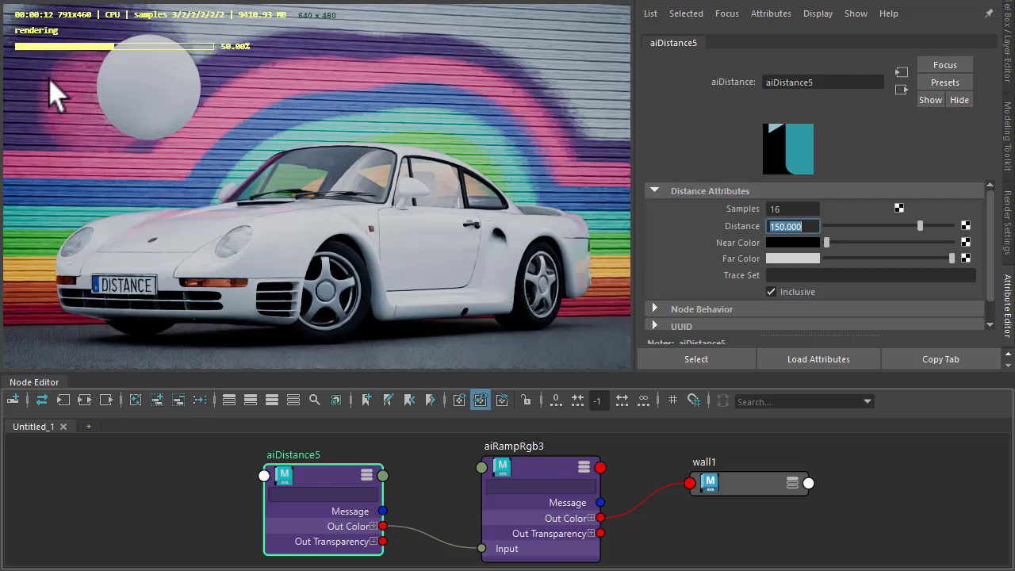
mouse_move(67, 135)
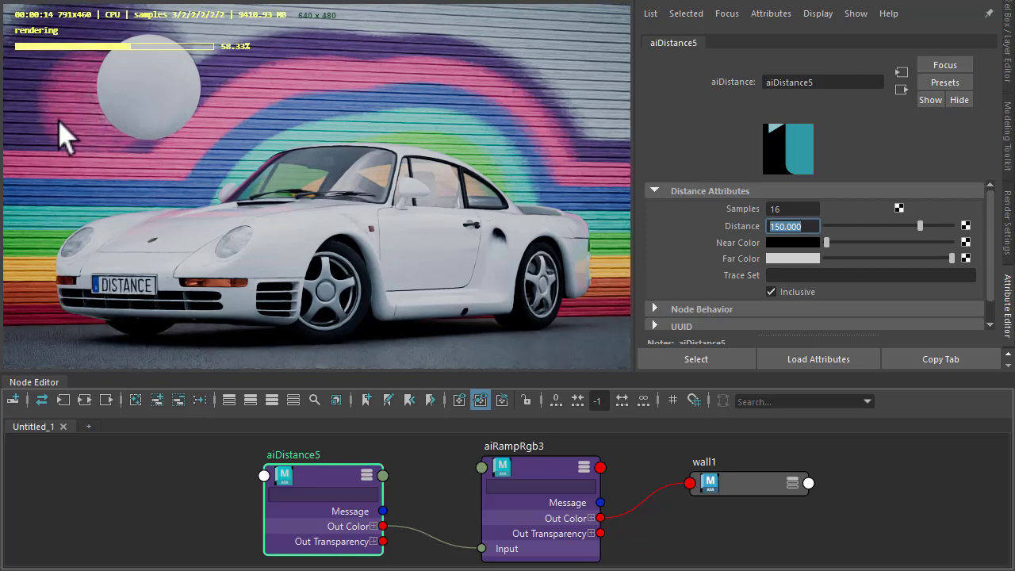
mouse_move(158, 119)
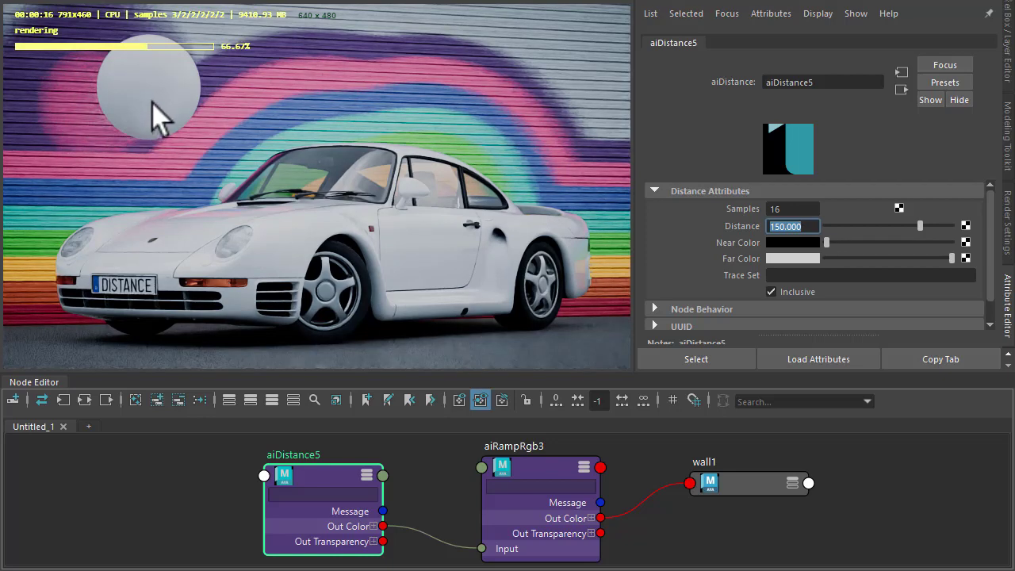
mouse_move(75, 118)
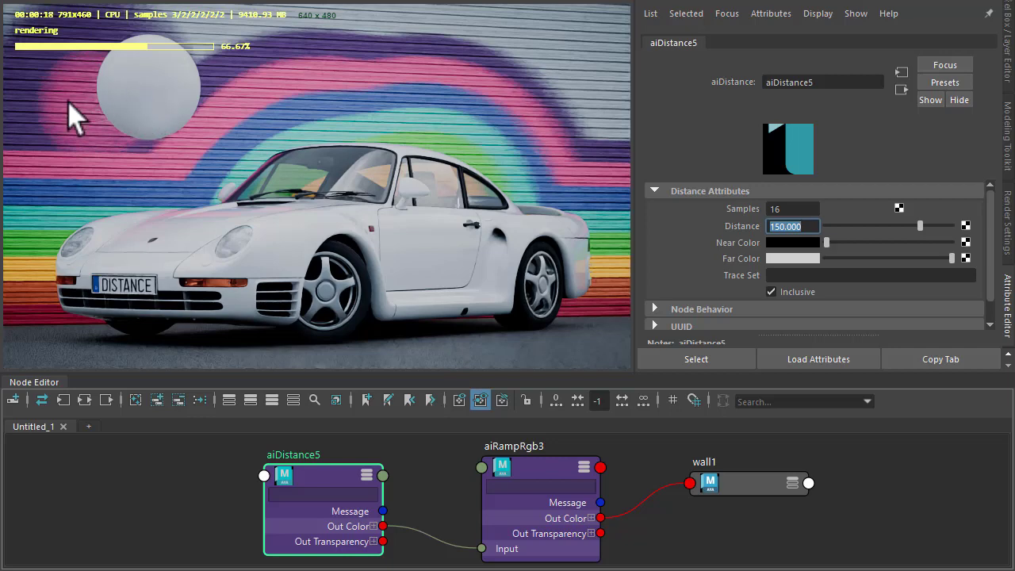
mouse_move(261, 139)
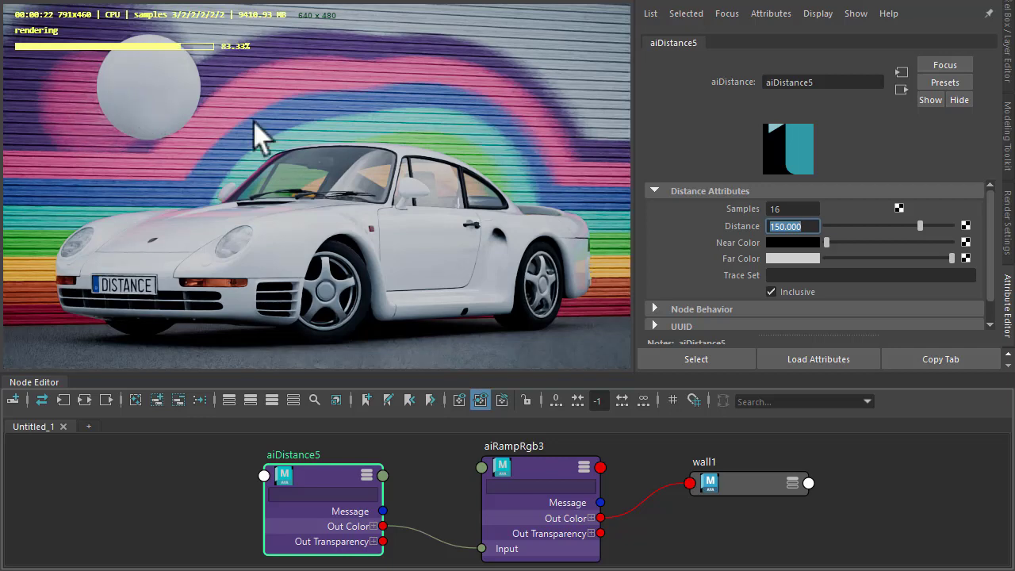
Step: Select pSphere1 and scroll to its Arnold shape attributes to turn off visibility
click(869, 275)
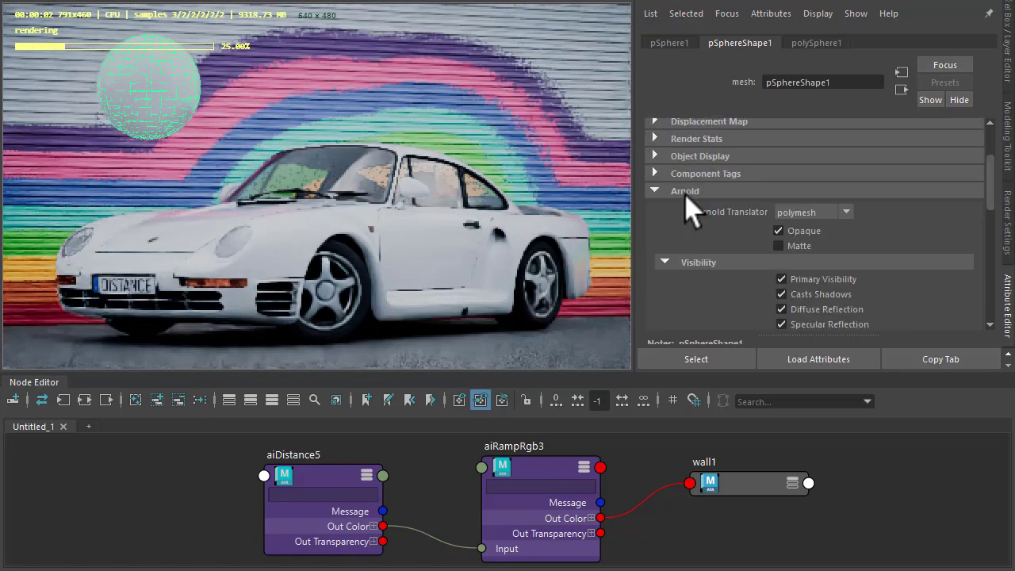
scroll(down, 3)
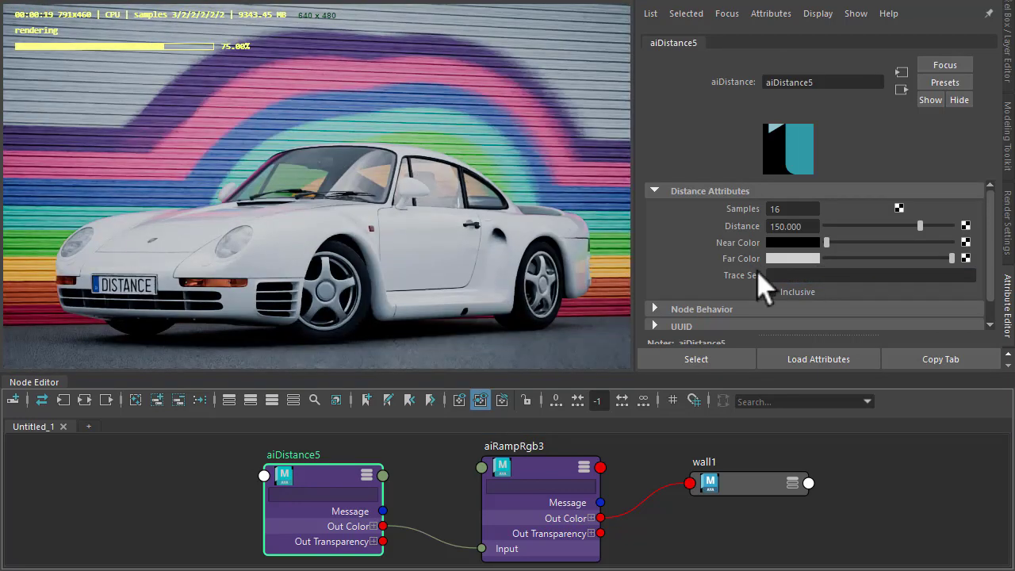
mouse_move(972, 277)
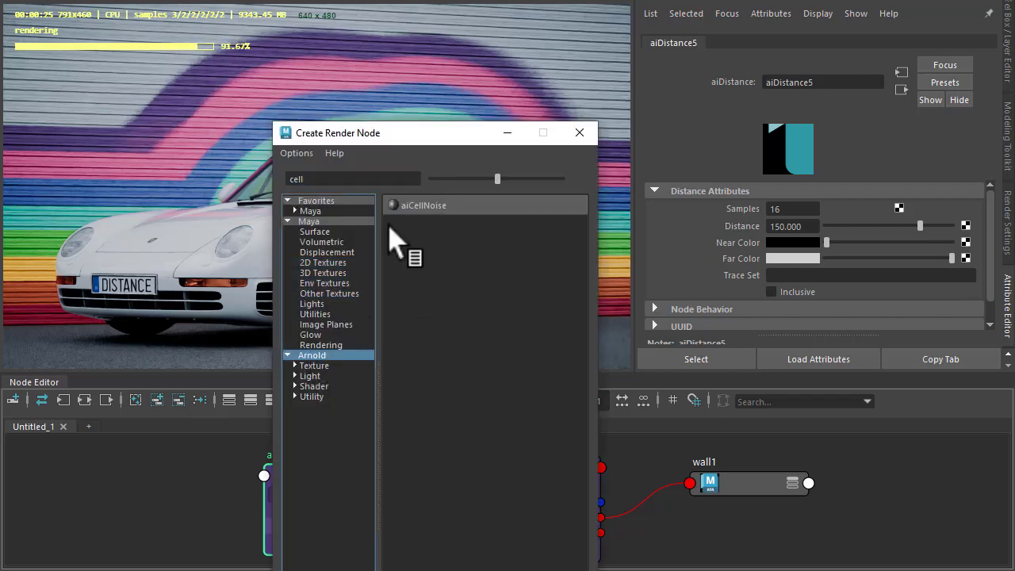
Step: Map aiDistance5's far colour to a new aiCellNoise with 8 octaves, then reselect aiDistance5
double_click(424, 205)
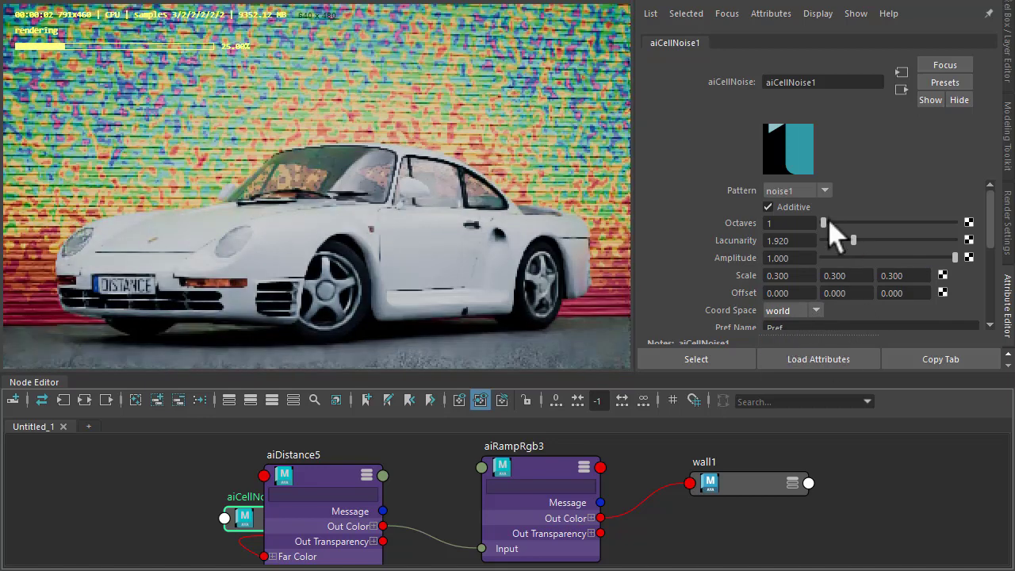
drag(823, 223, 955, 223)
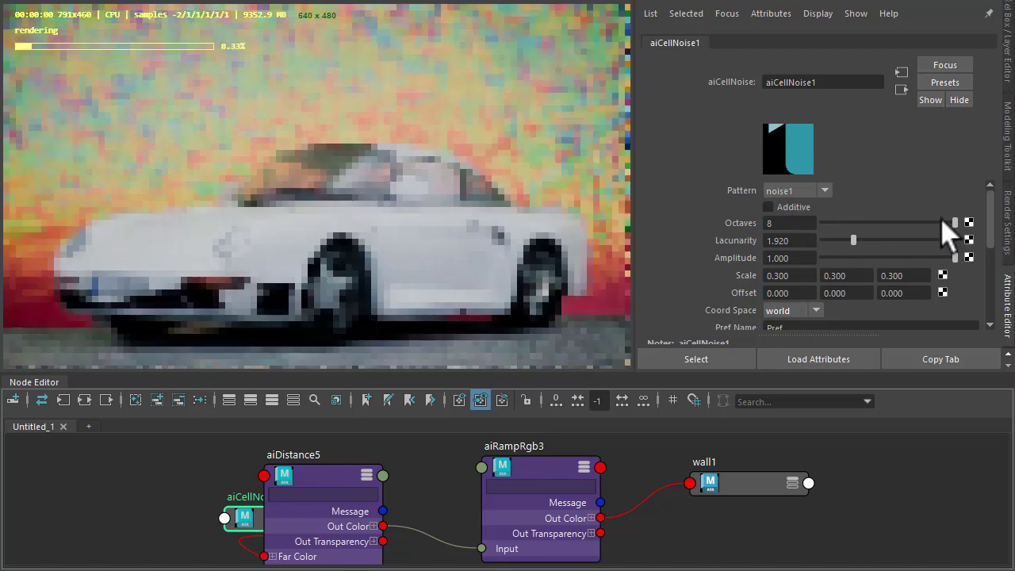
click(325, 454)
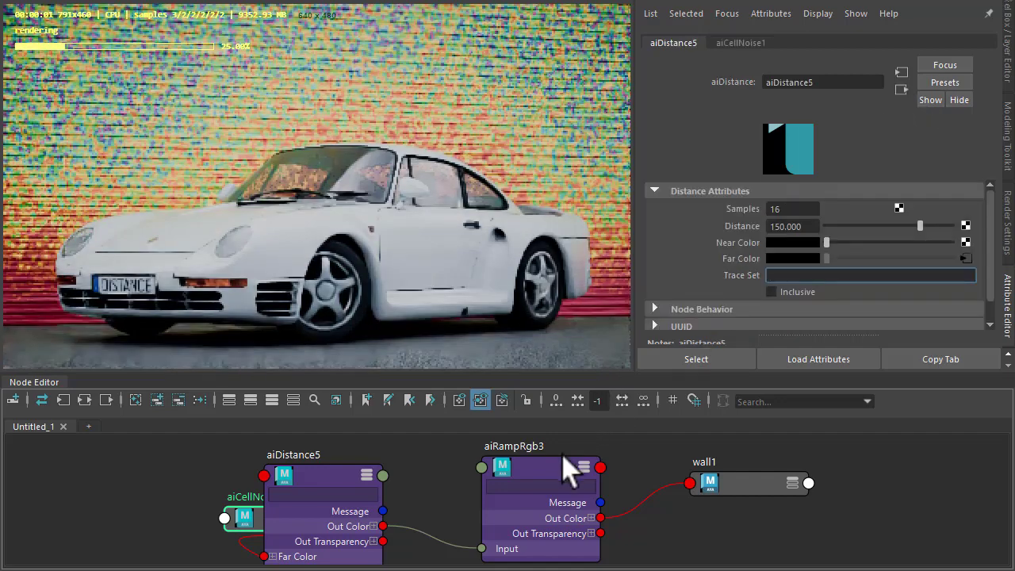
Step: Edit aiRampRgb3's colour entries to give a yellow-orange base with crimson blotches
click(540, 468)
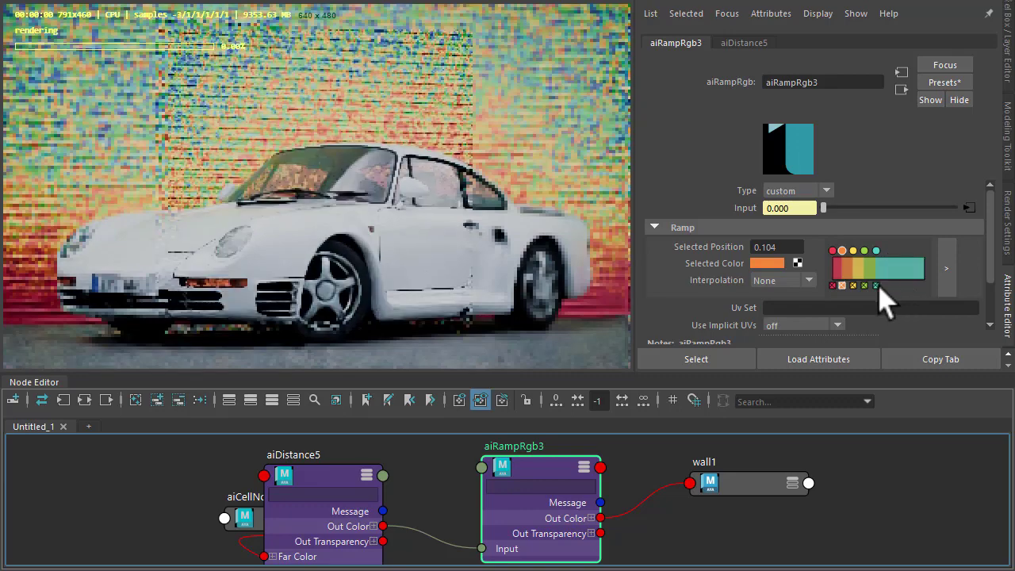
click(842, 249)
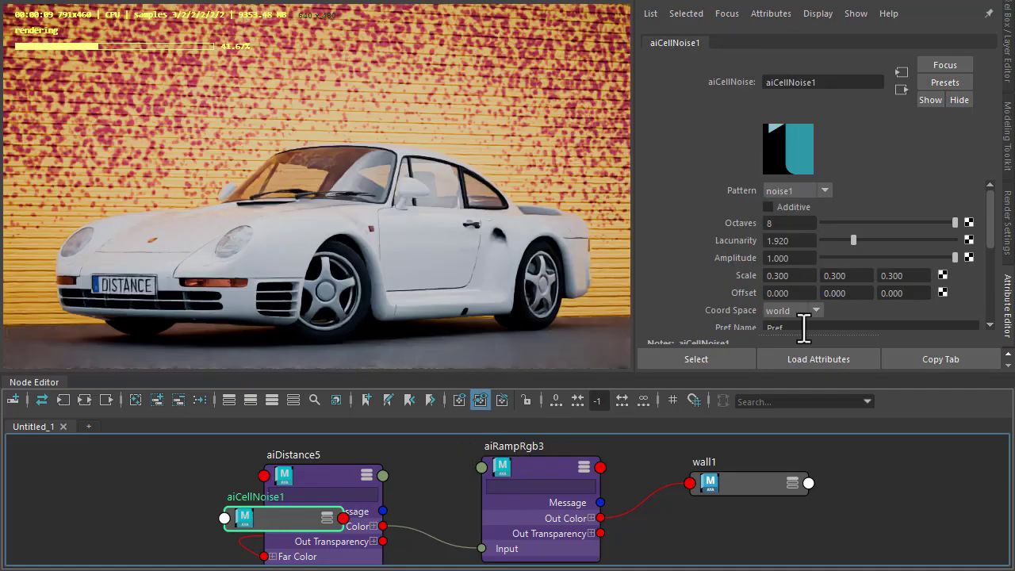
Step: Scale aiCellNoise1 to 0.1 on all three axes and re-enable Additive
triple_click(789, 275)
text(0.100)
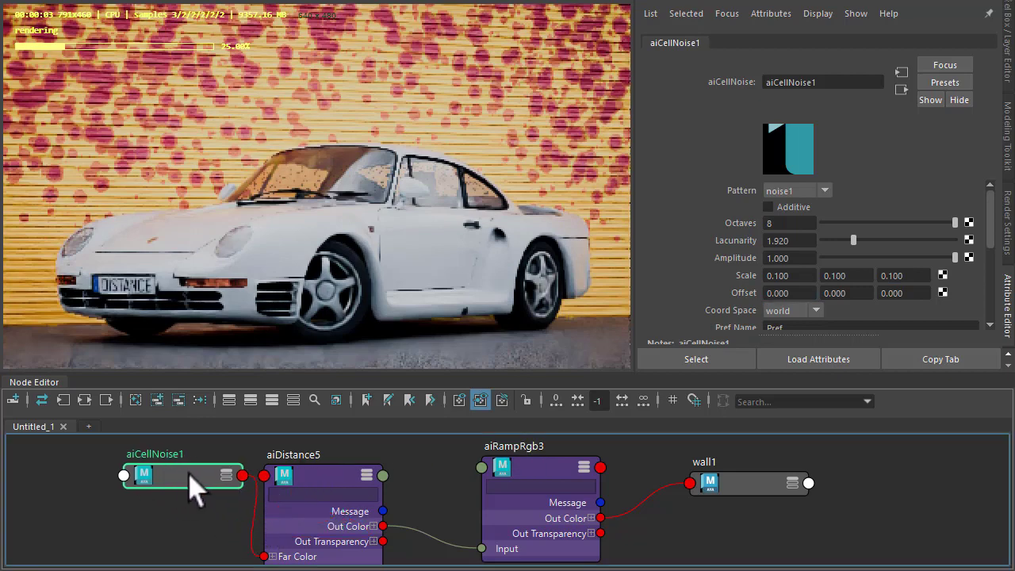
click(767, 206)
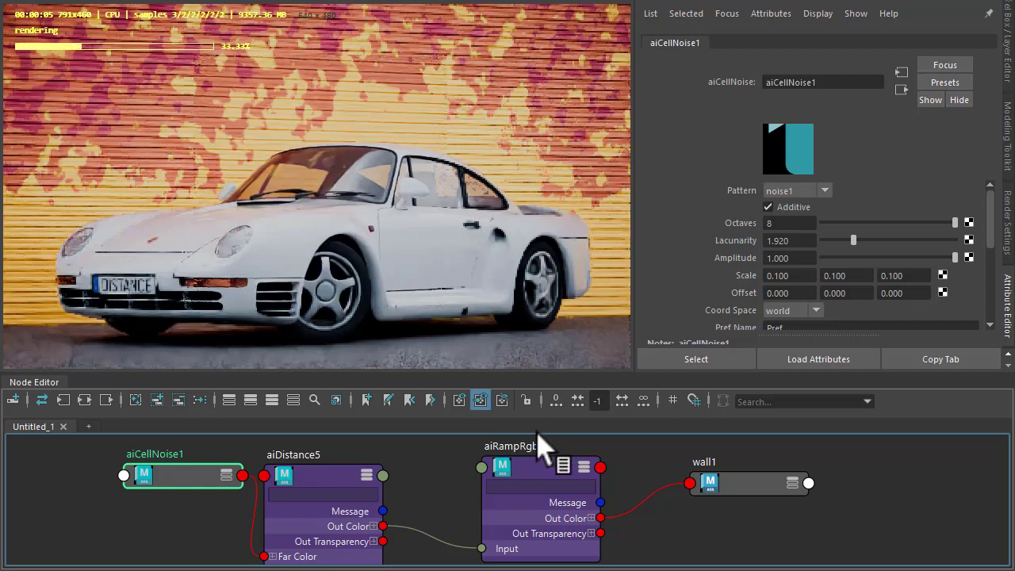
Step: Slide aiDistance5's Distance between about 73 and 181, settling near 147
click(323, 475)
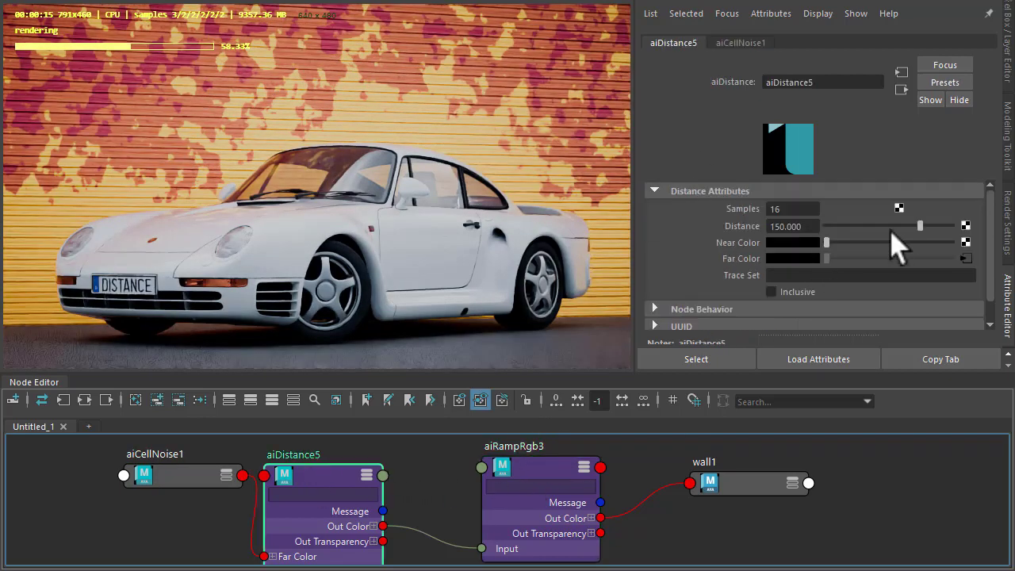
drag(920, 226, 872, 226)
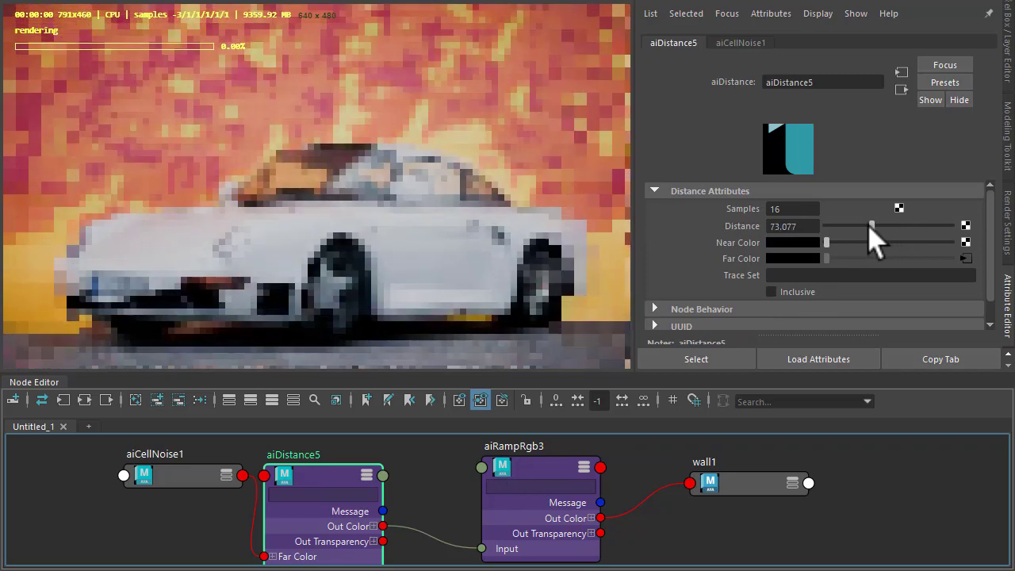
drag(872, 226, 944, 226)
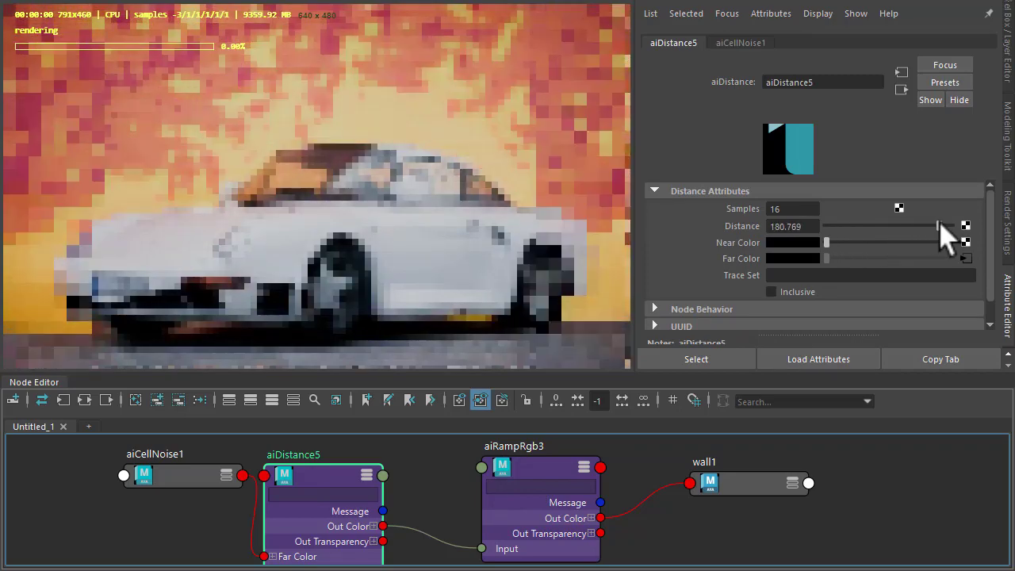
drag(951, 230, 927, 230)
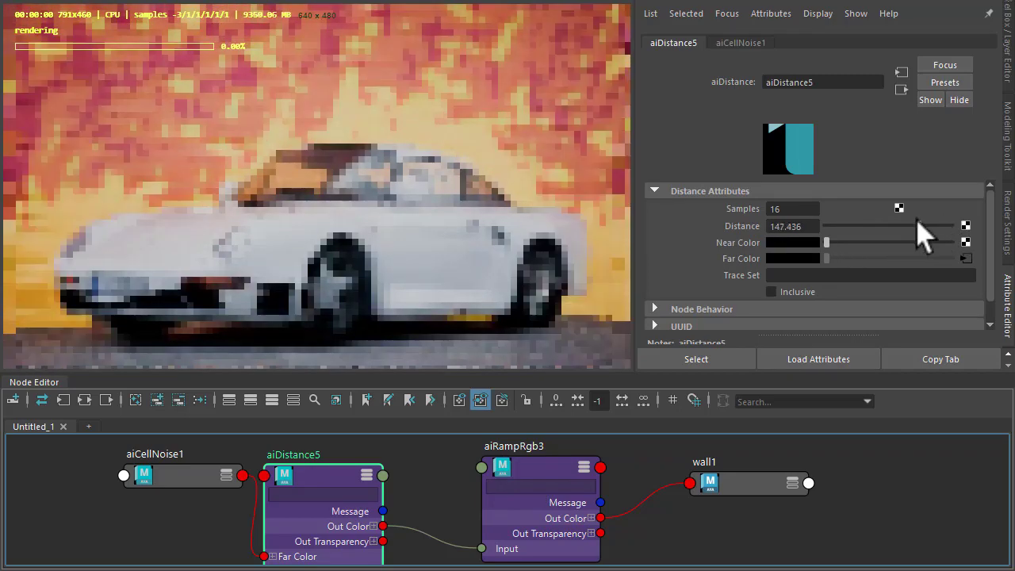